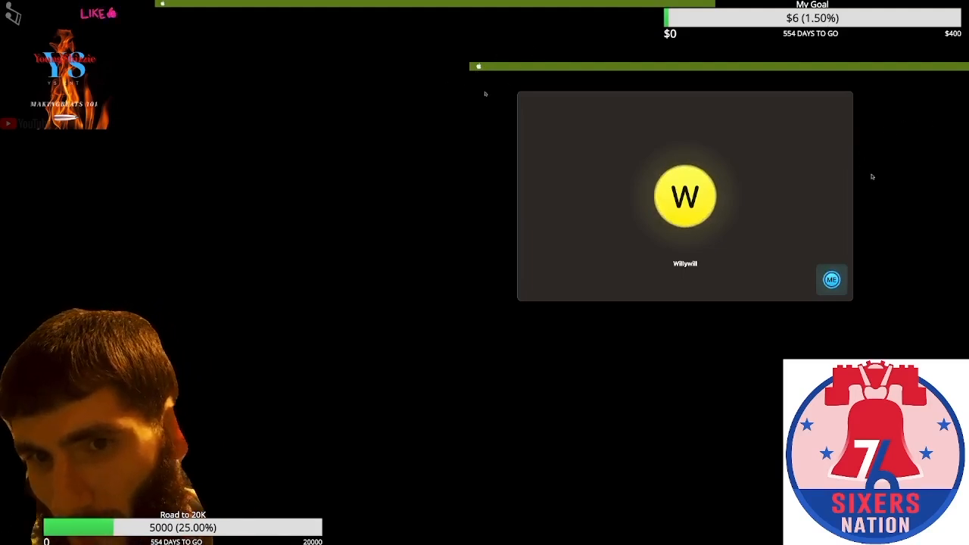
pyautogui.moveTo(905, 198)
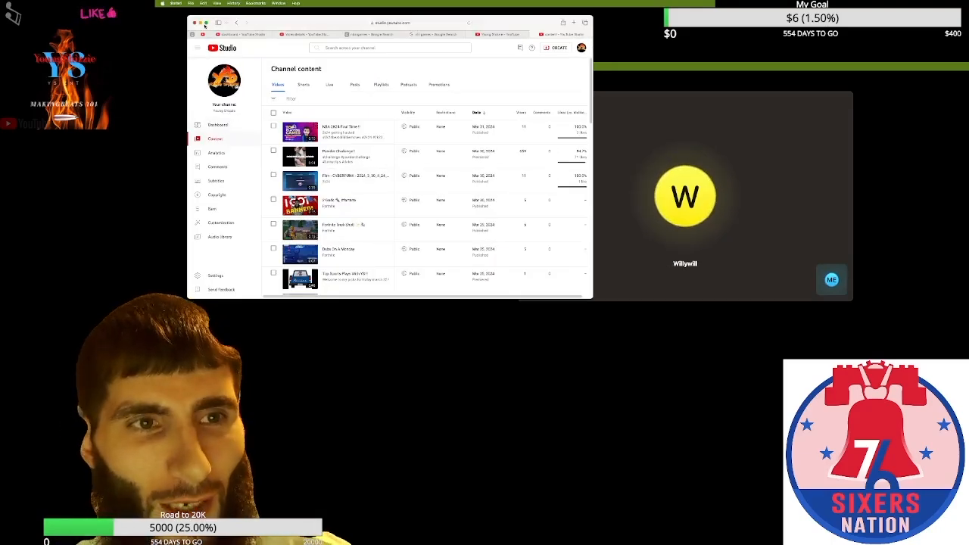
pyautogui.click(194, 22)
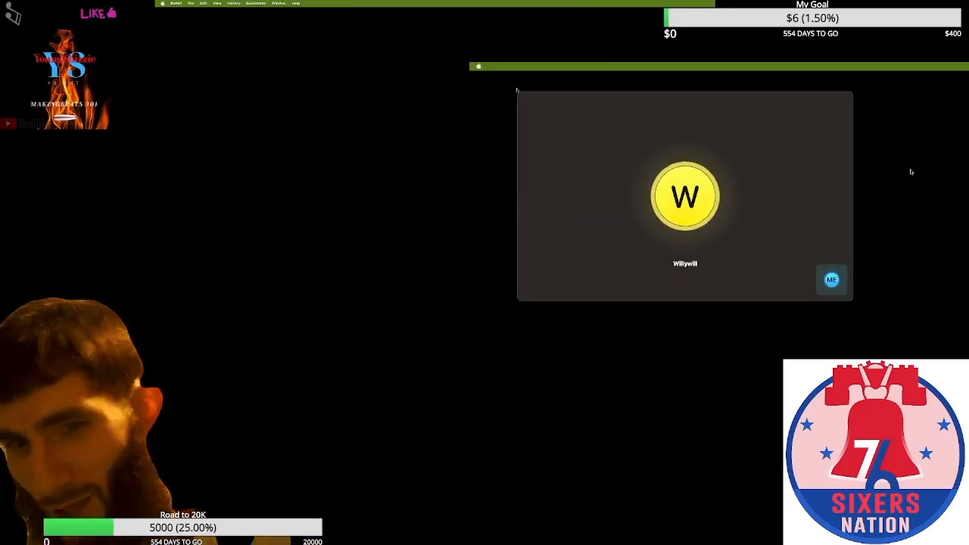